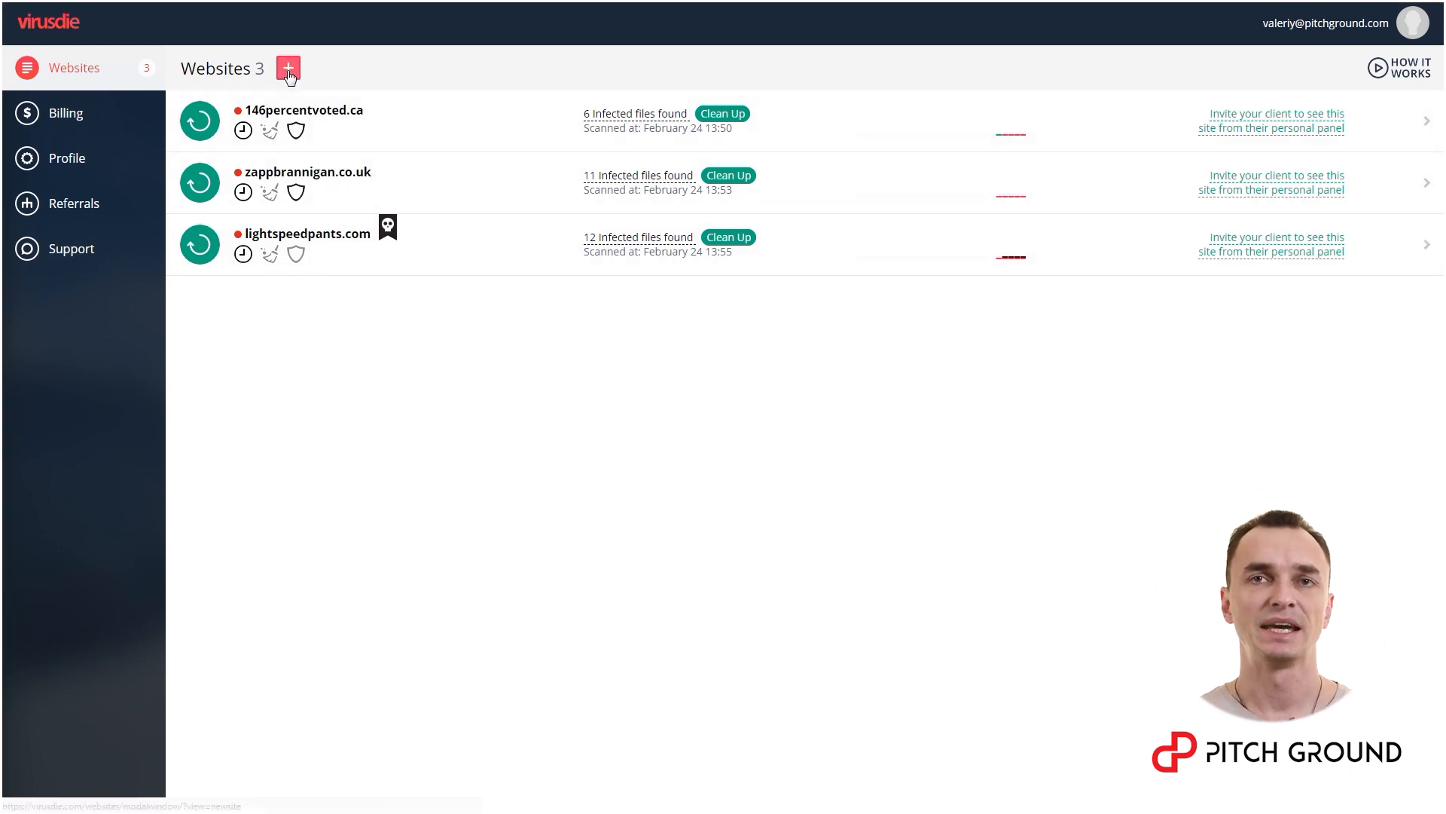
Start adding a new website from the + button beside the Websites heading.
left_click(287, 68)
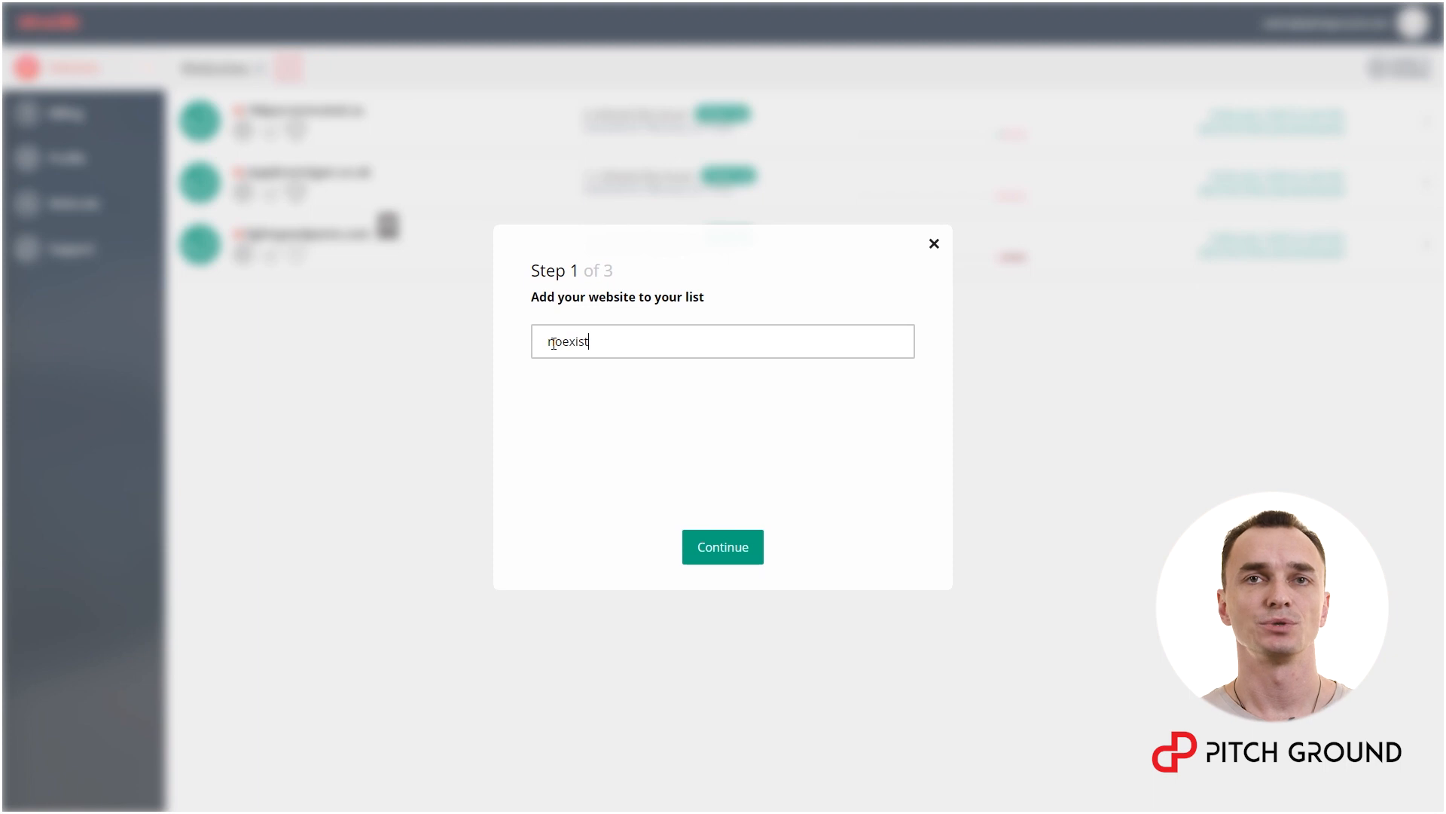
Confirm noexisting.site as the website address and choose syncing it over FTP.
left_click(722, 546)
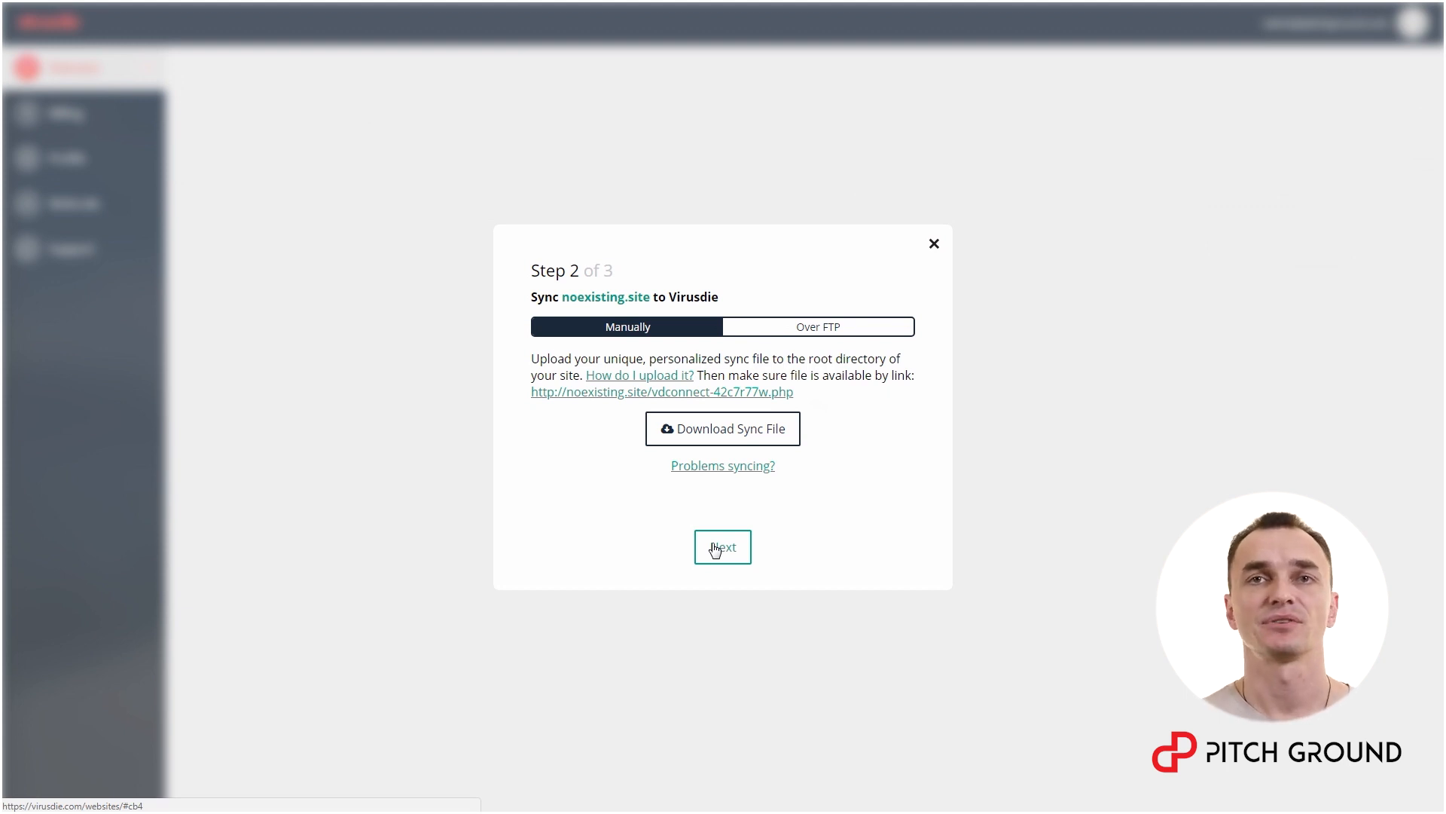
left_click(817, 326)
type("user1")
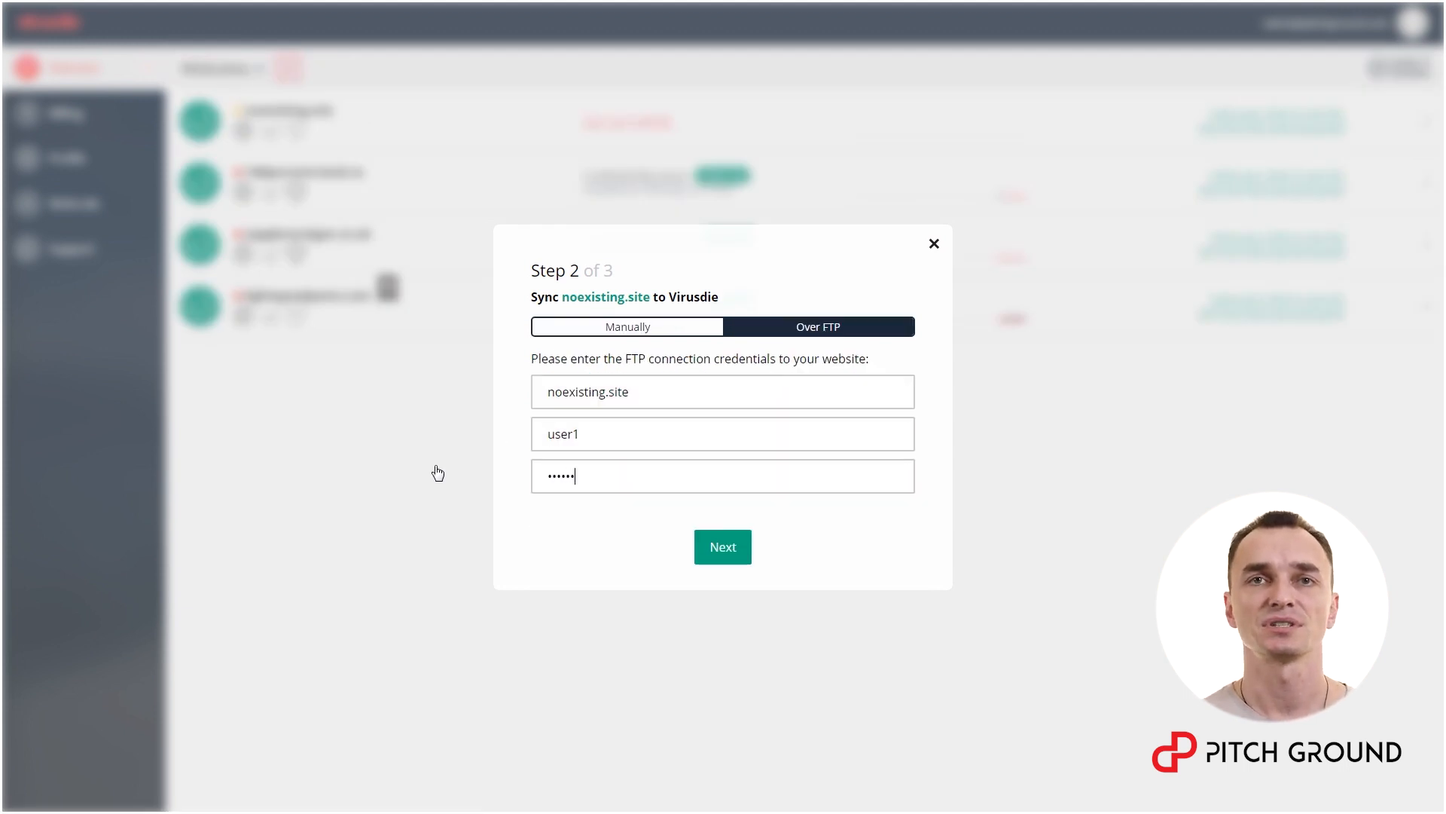
Connect over FTP and set www/noexisting.site/ as the website root folder.
left_click(722, 546)
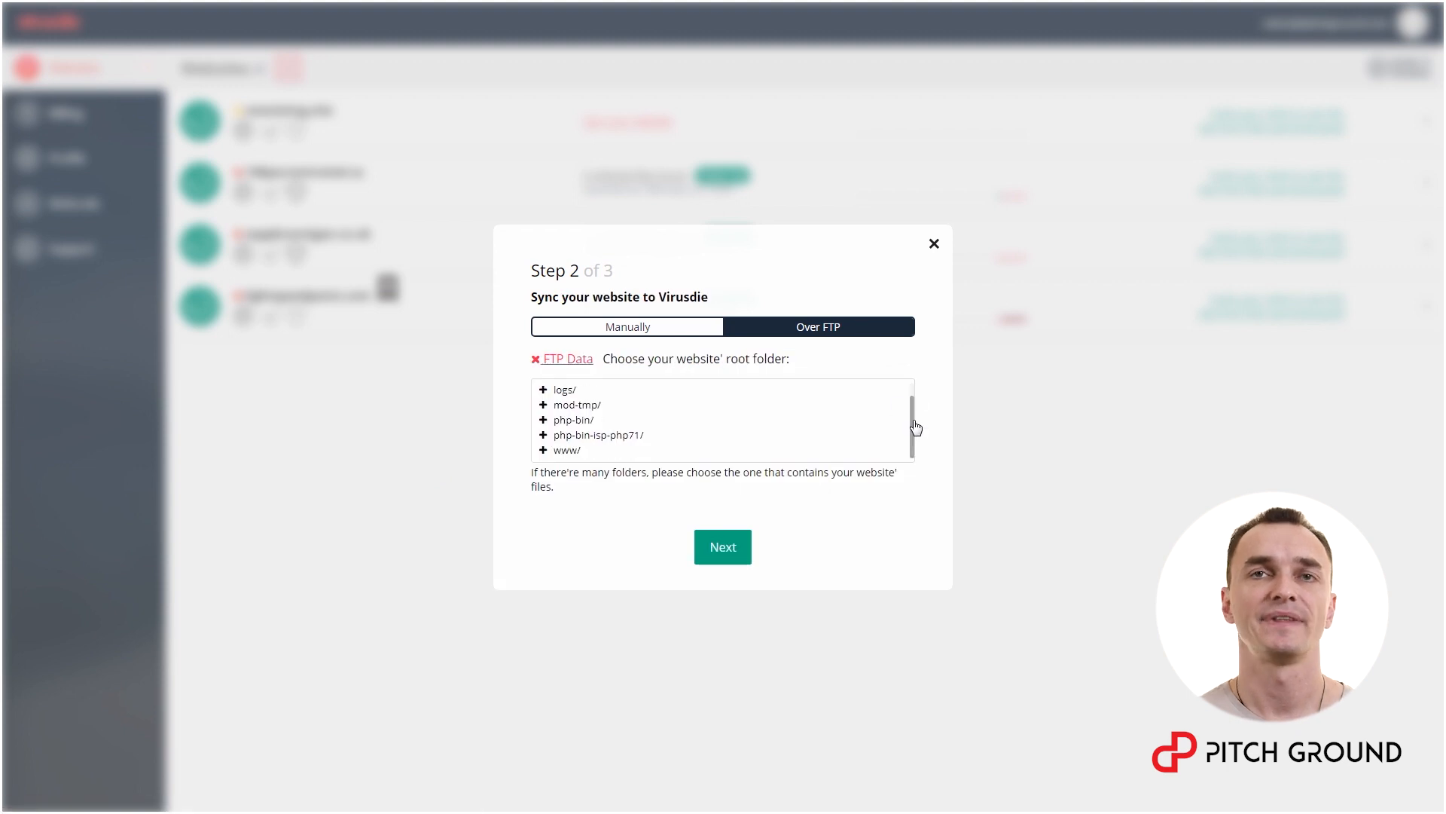
left_click(543, 435)
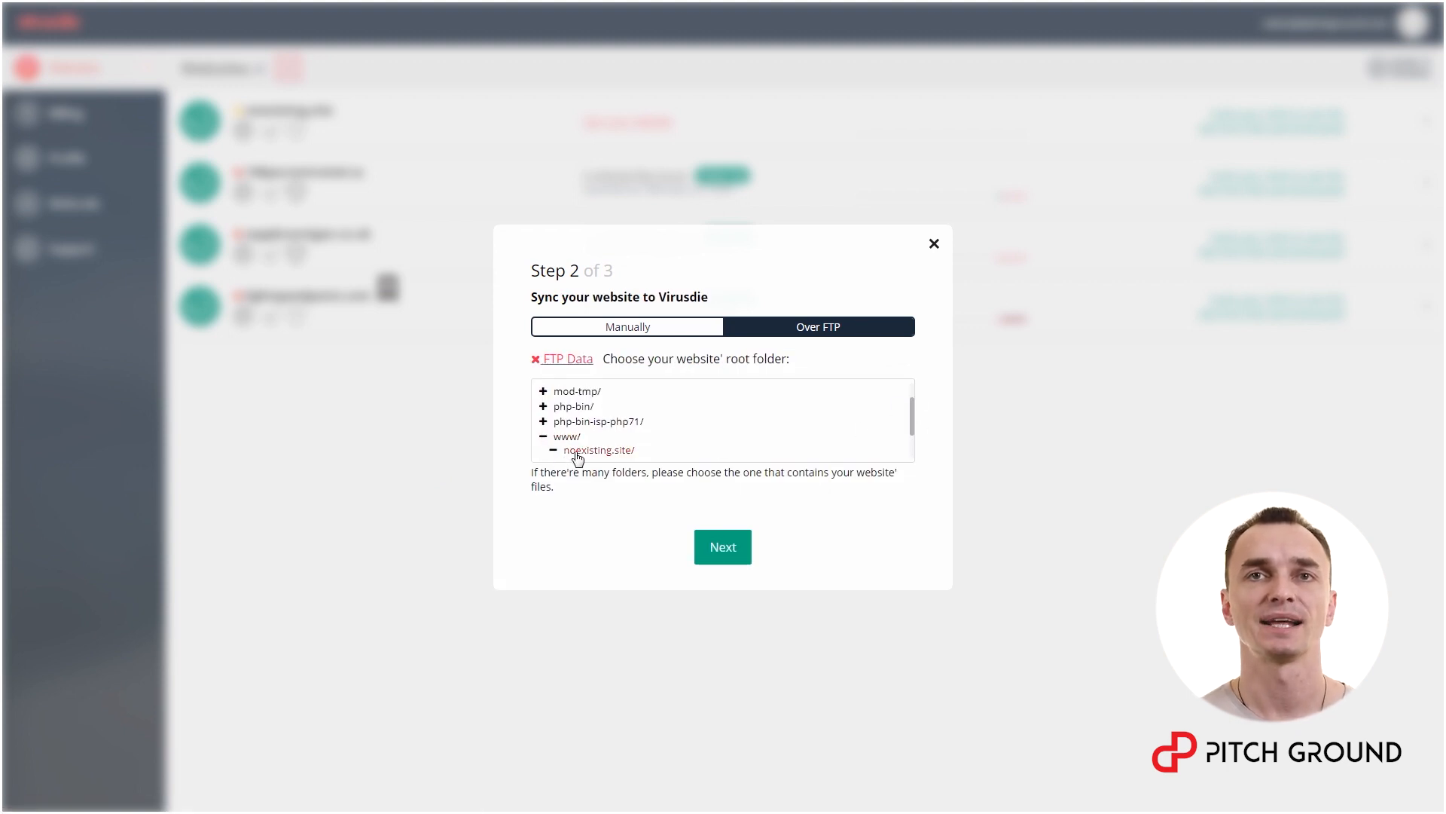
left_click(722, 546)
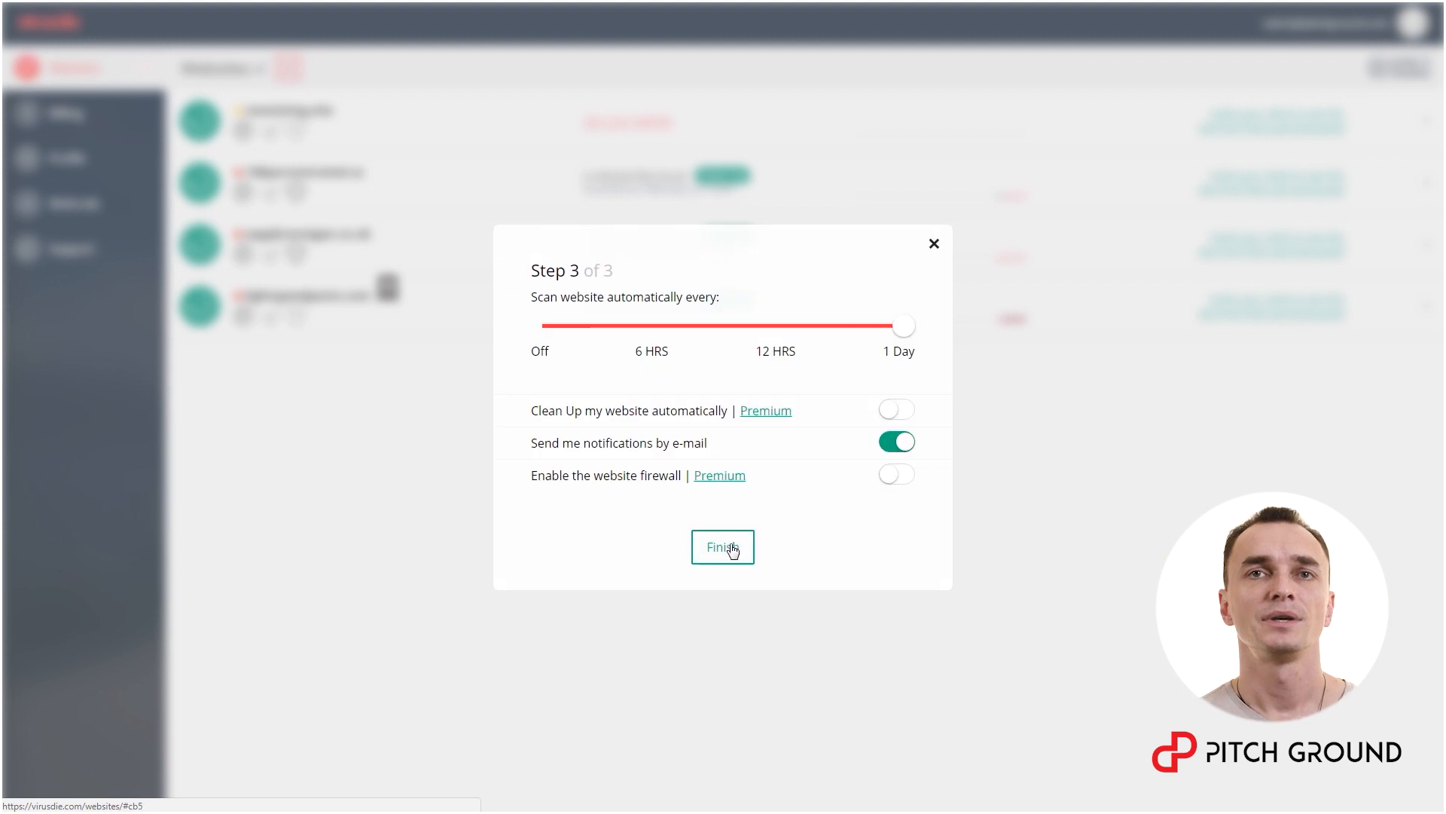
mouse_move(904, 533)
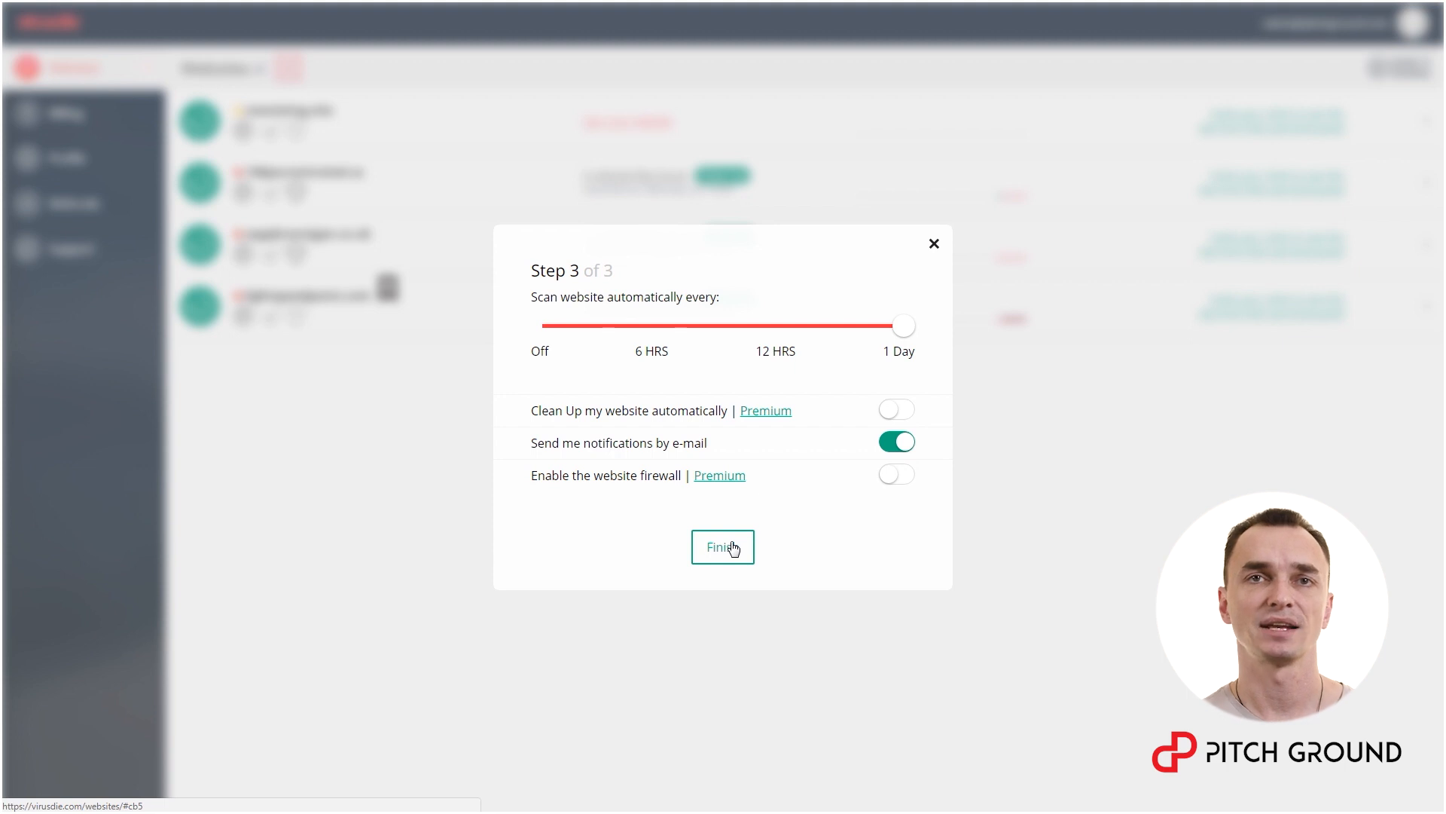
Finish setup with 1-day scans, start the first scan, and open the Support page.
left_click(722, 546)
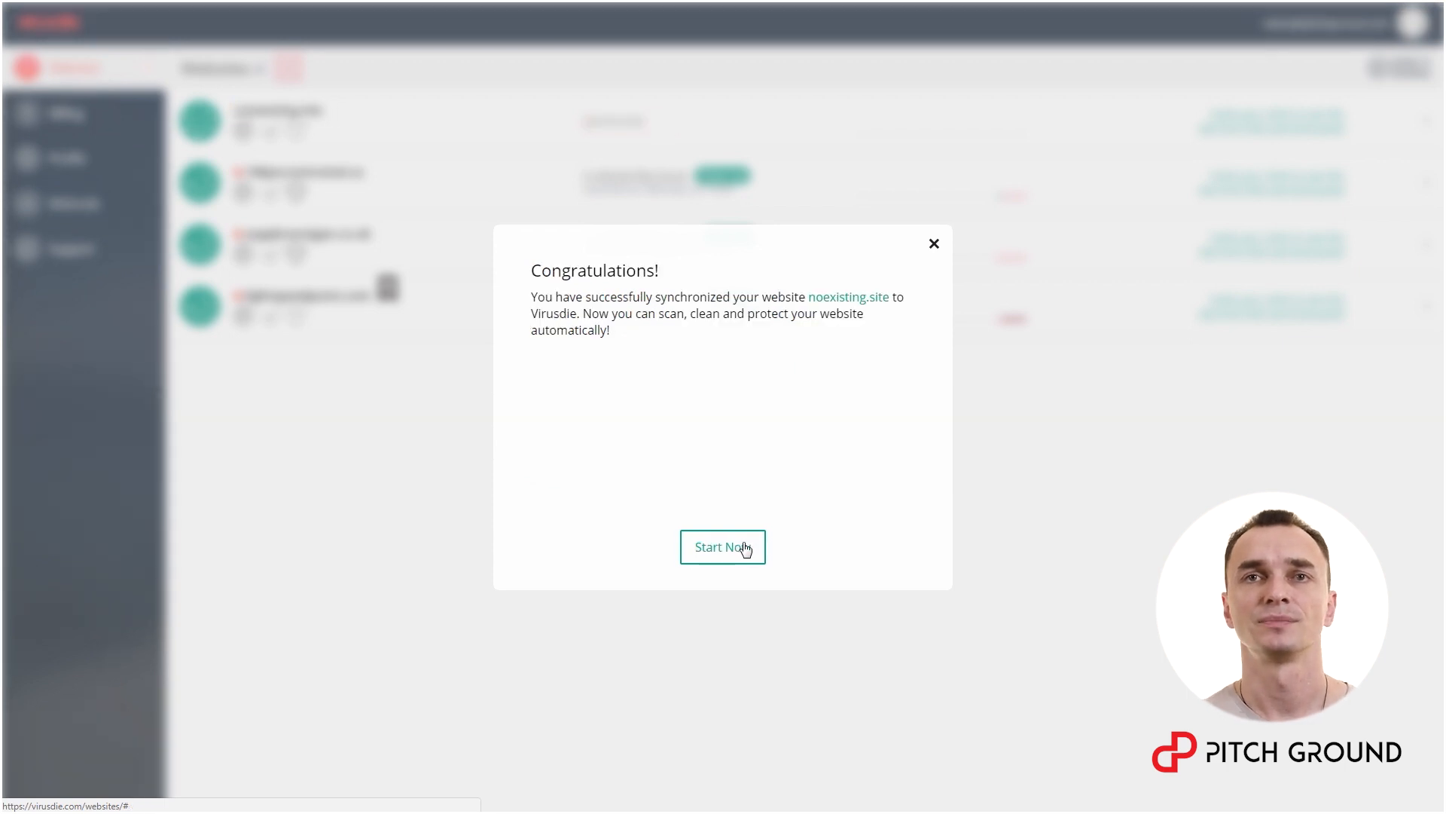
left_click(722, 546)
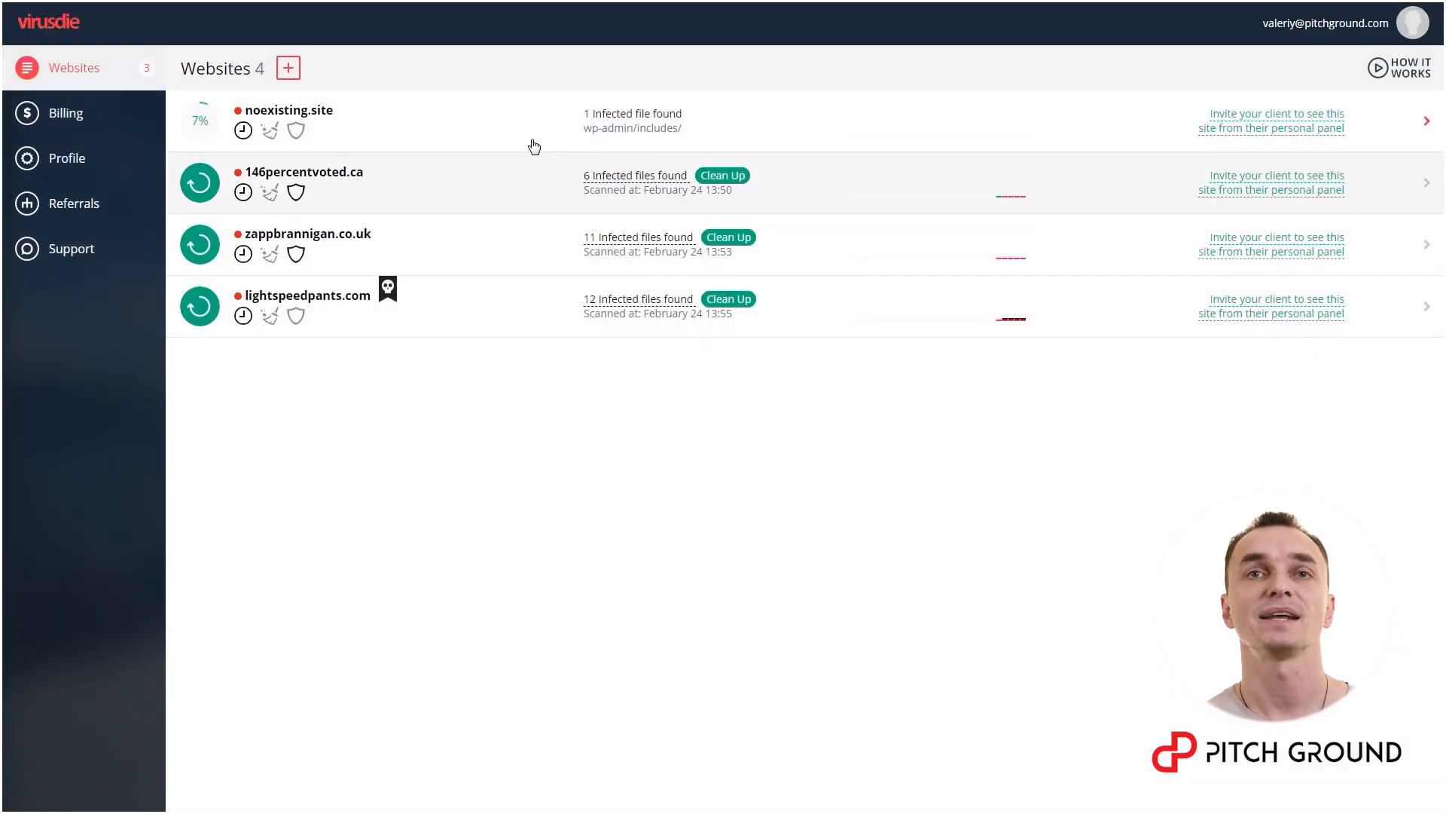
left_click(71, 247)
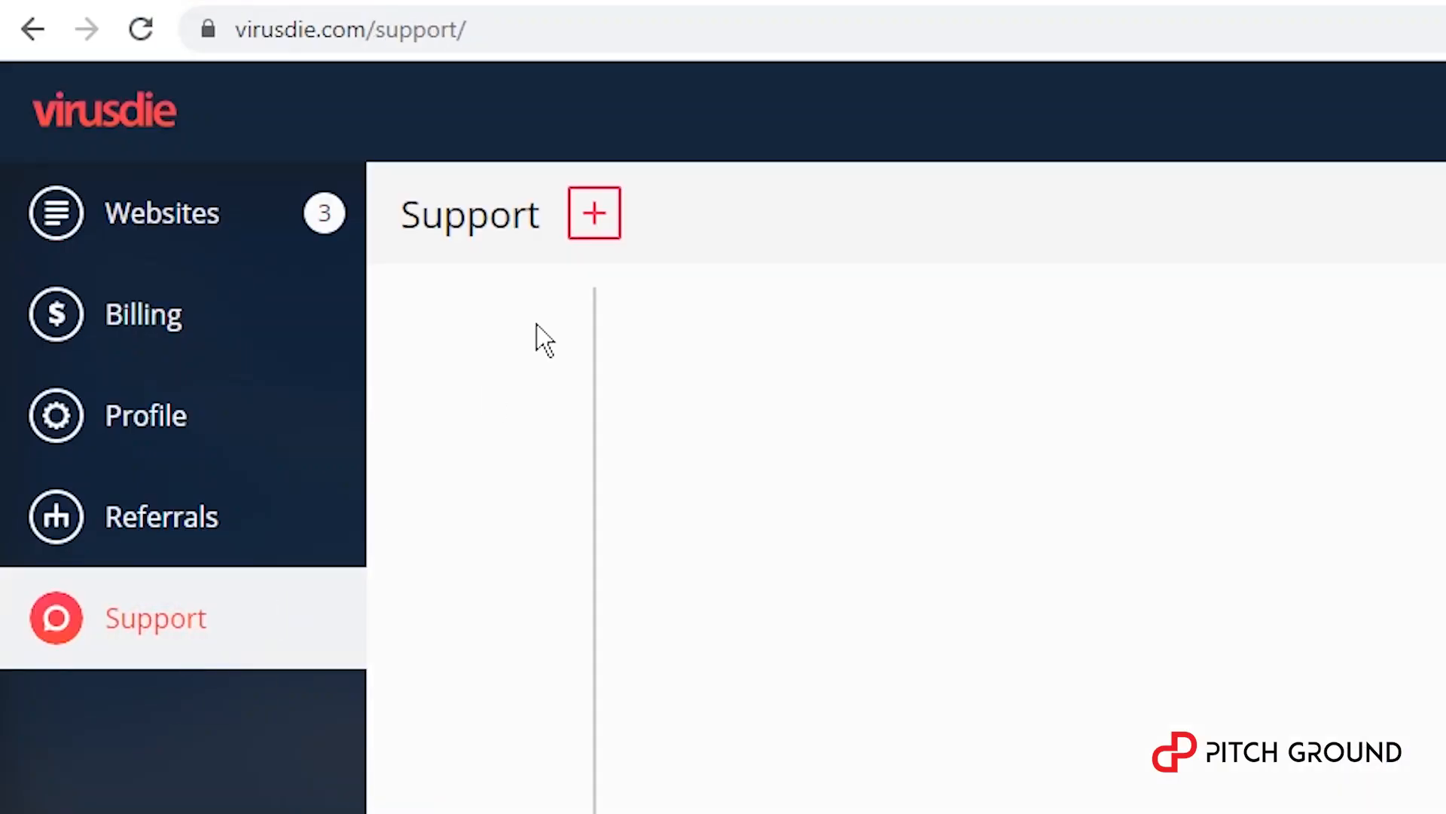